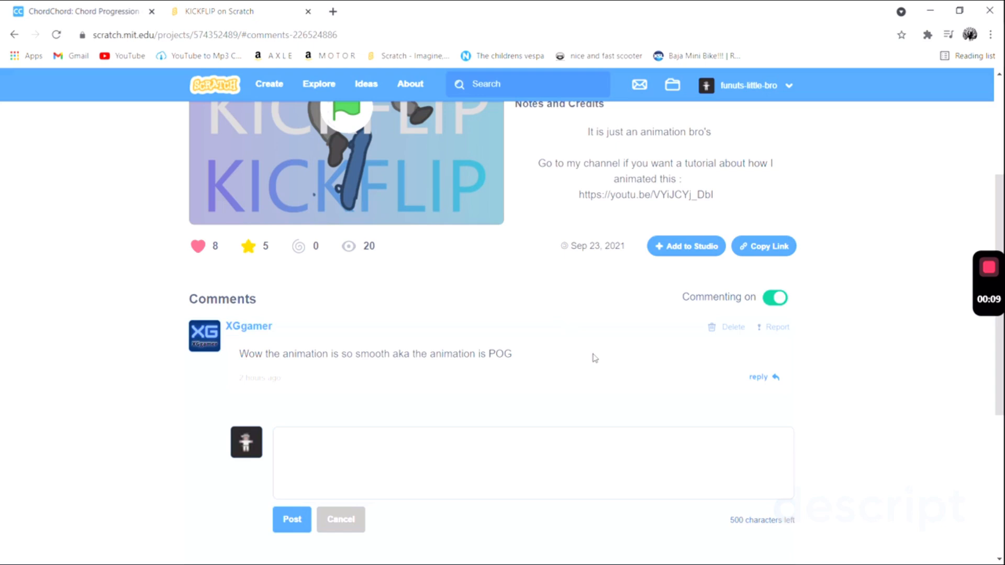
mouse_move(237, 358)
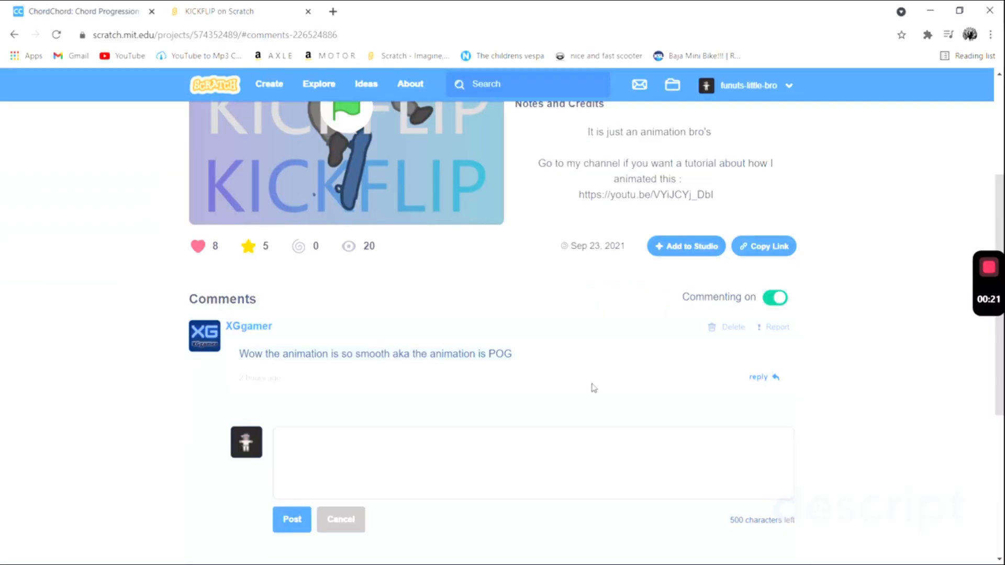
Play the KICKFLIP animation full screen until the skater falls, then exit full screen.
scroll(up, 3)
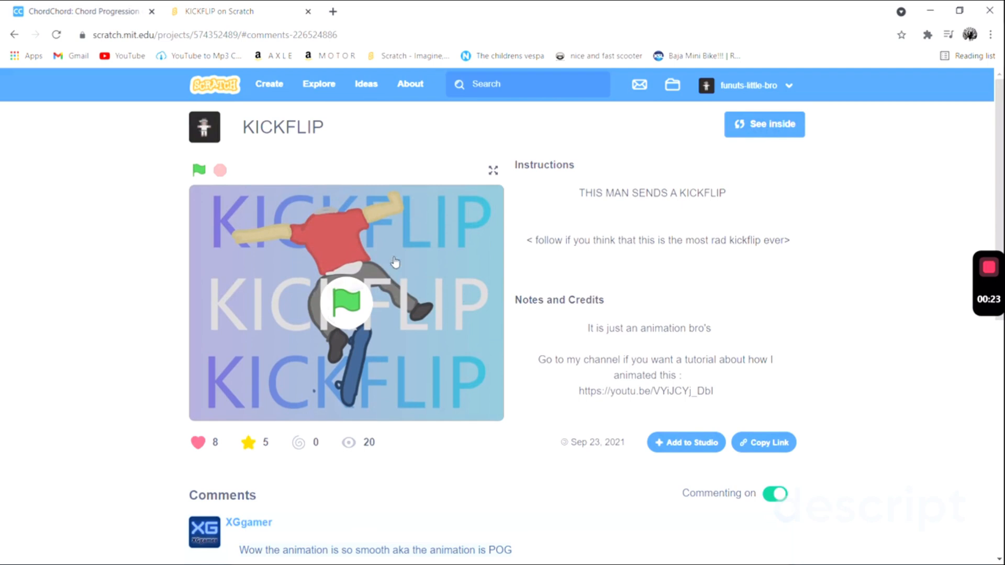
click(493, 171)
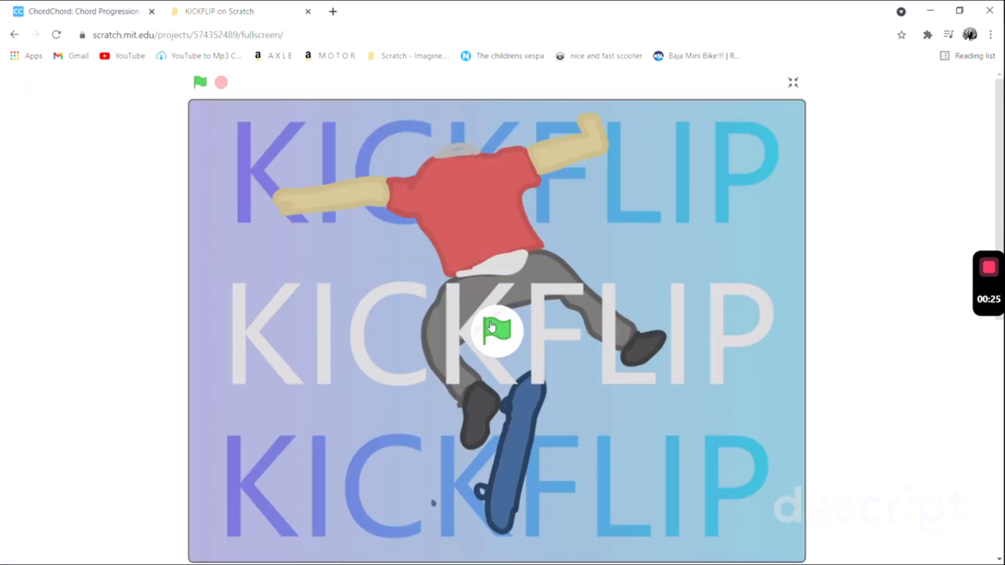
click(497, 330)
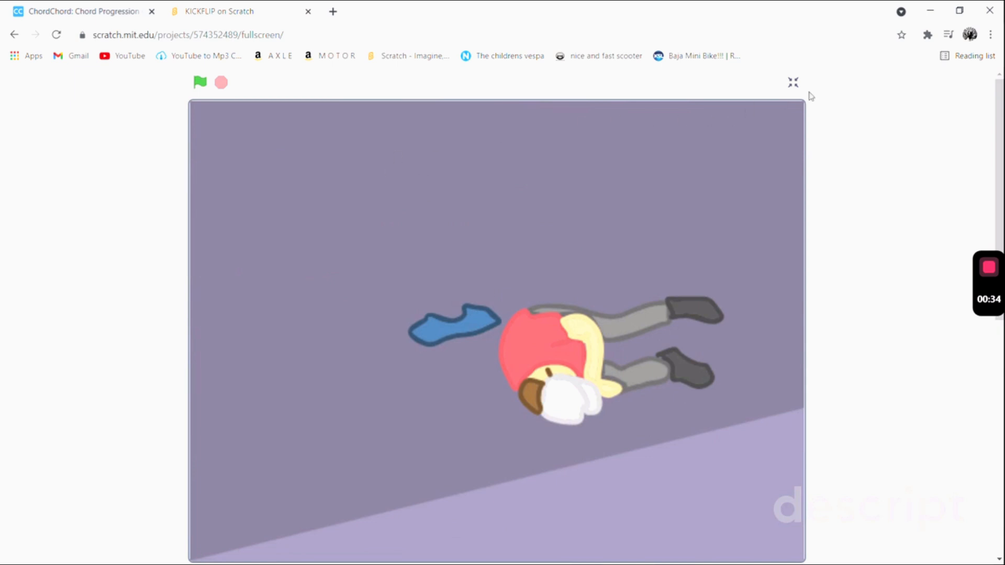
click(792, 82)
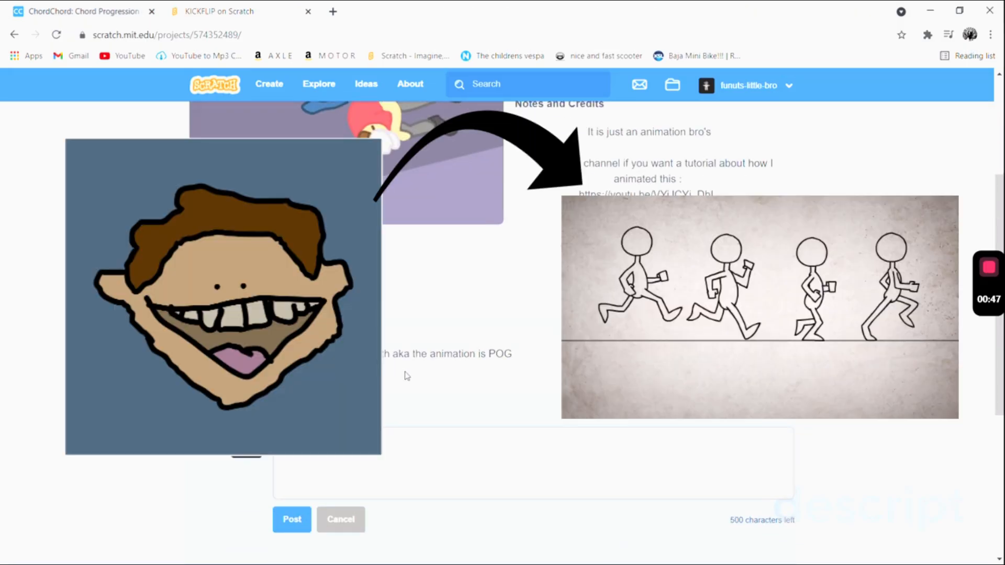
scroll(down, 3)
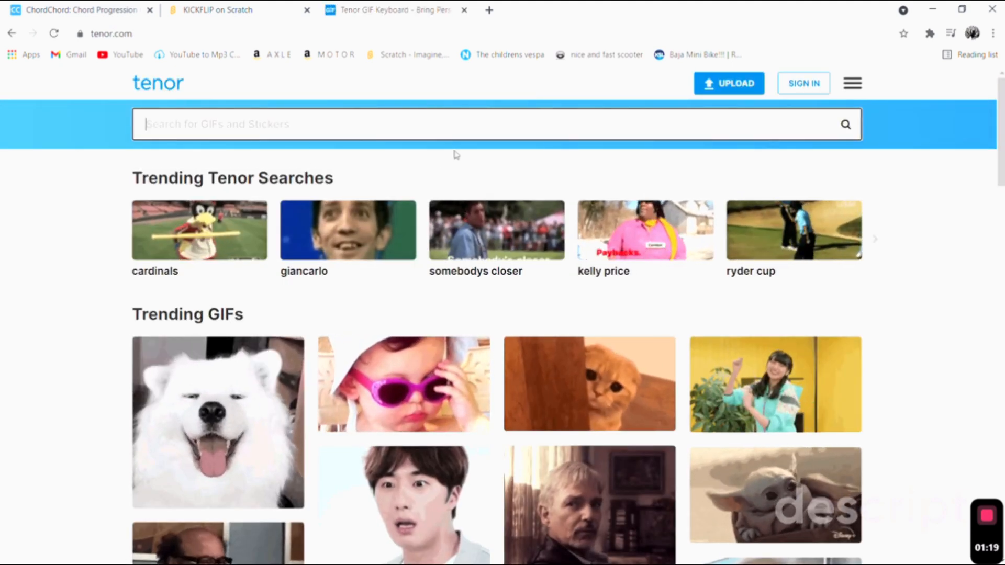
Search Tenor for 'kickflip fail' and open the park skateboard-fall GIF.
text(kickflip fail)
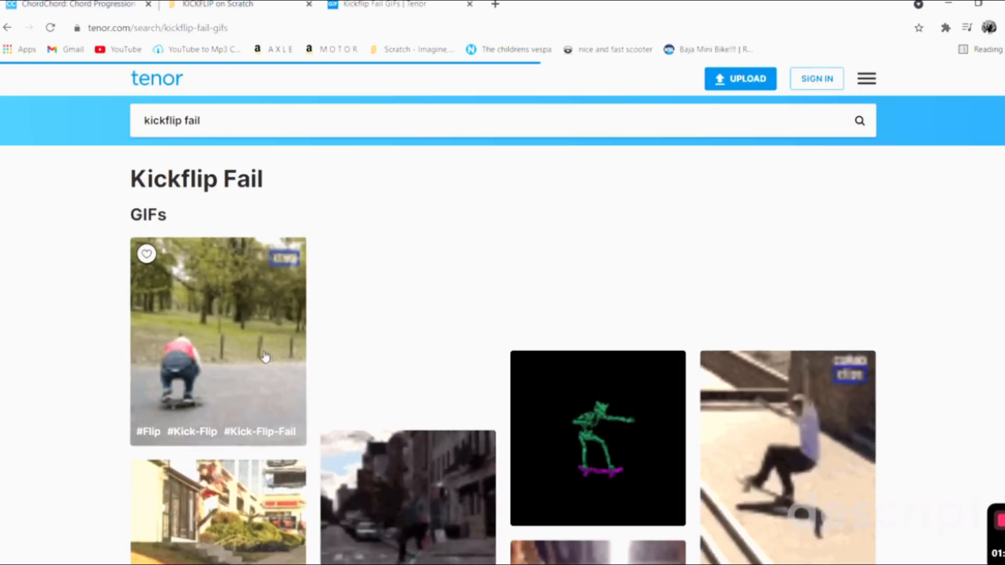
click(217, 340)
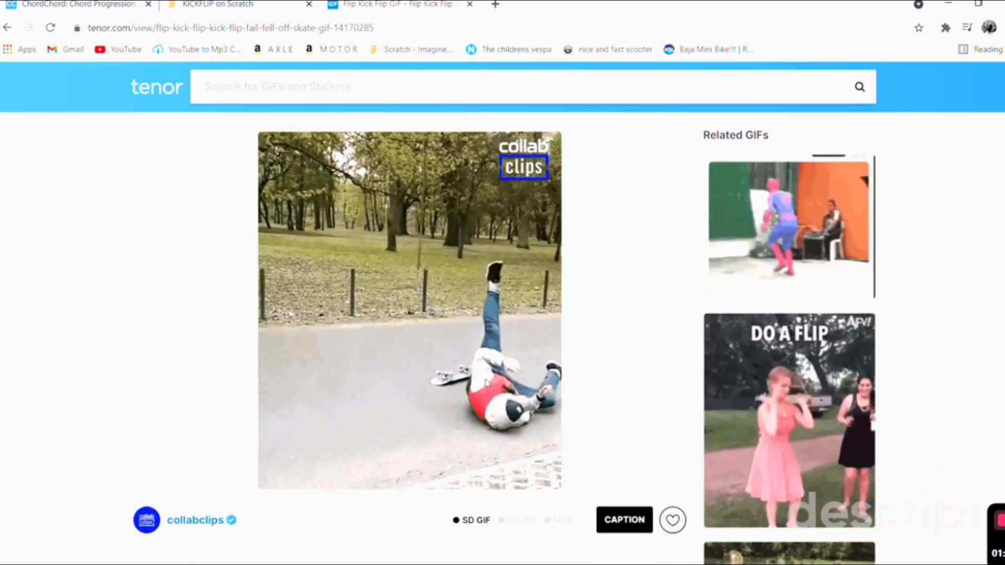
Compare the Tenor GIF with the replayed KICKFLIP animation, then open the creator's YouTube channel.
click(215, 6)
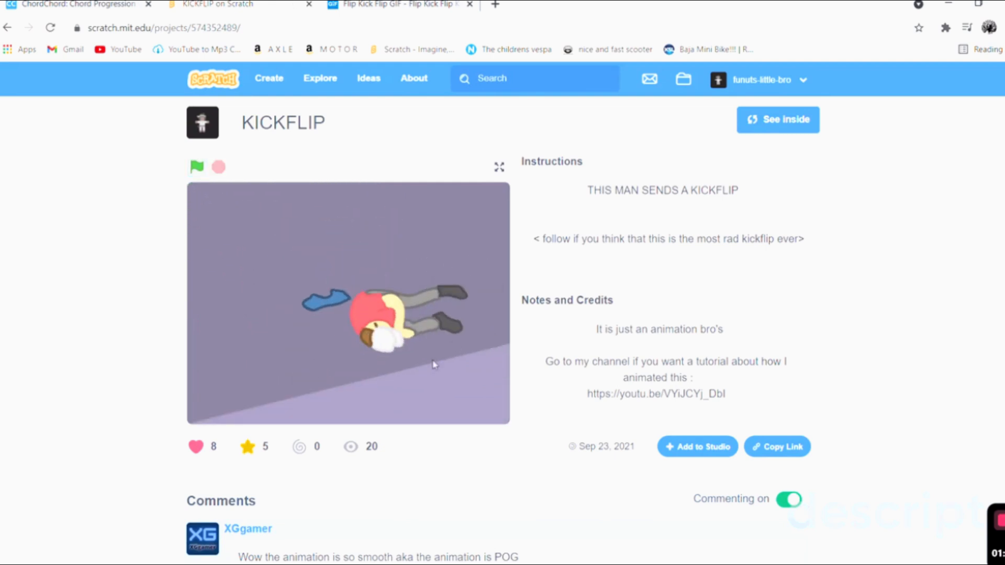
click(394, 5)
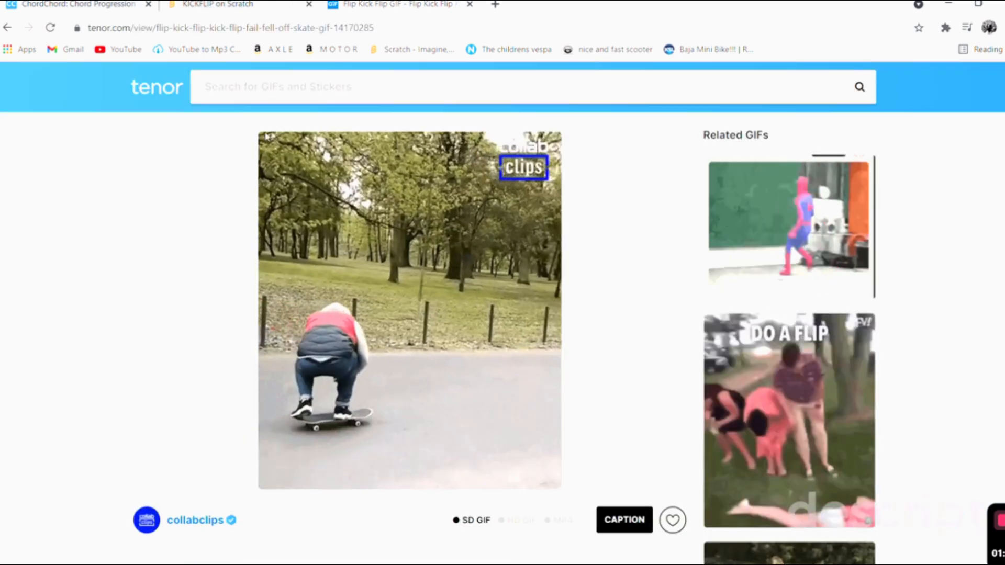
click(218, 5)
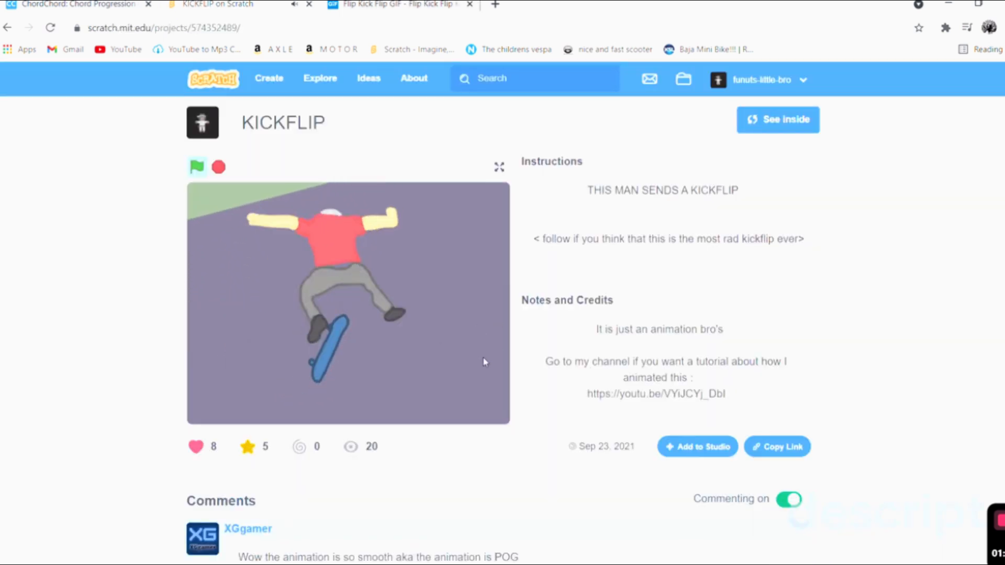
click(197, 167)
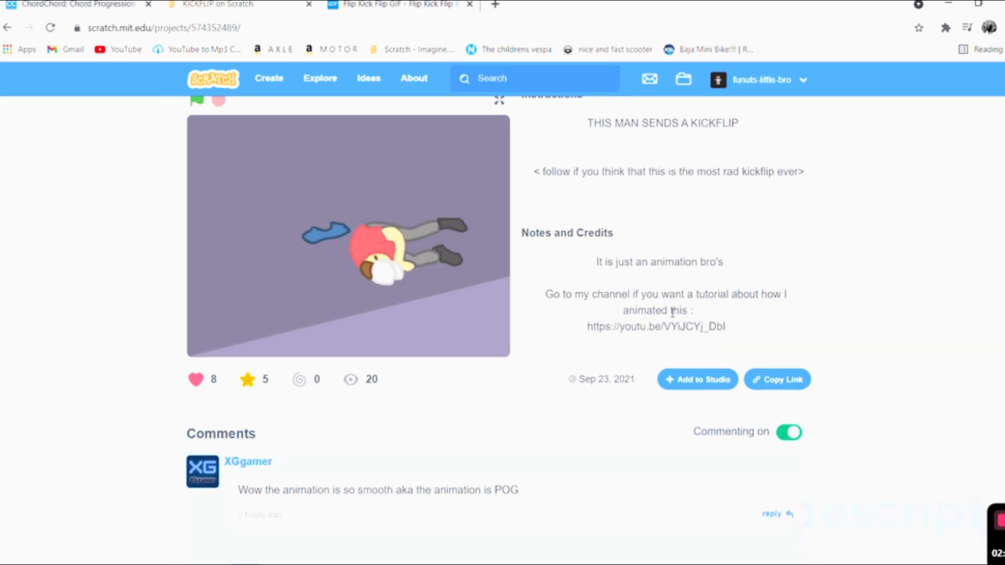
scroll(up, 3)
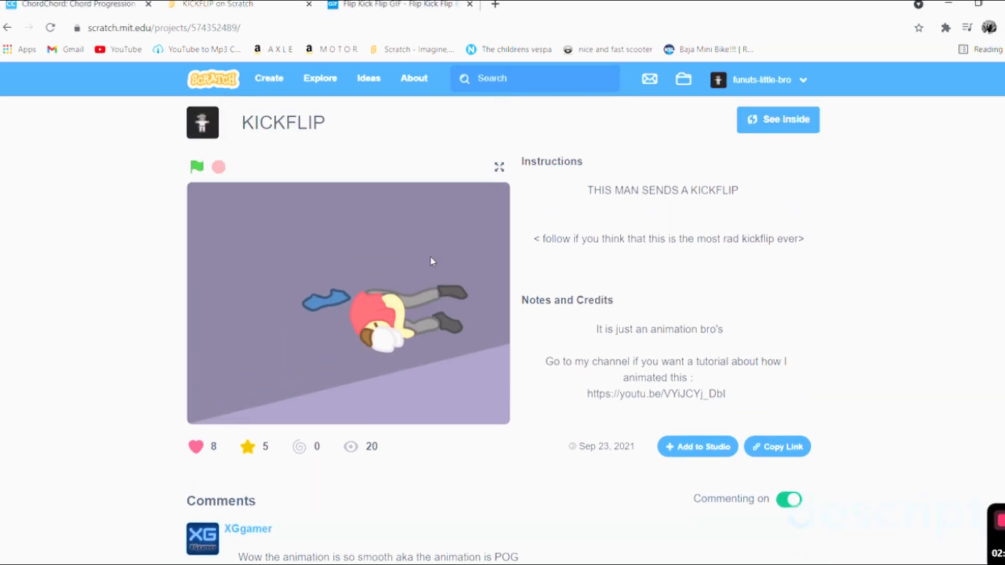
click(546, 4)
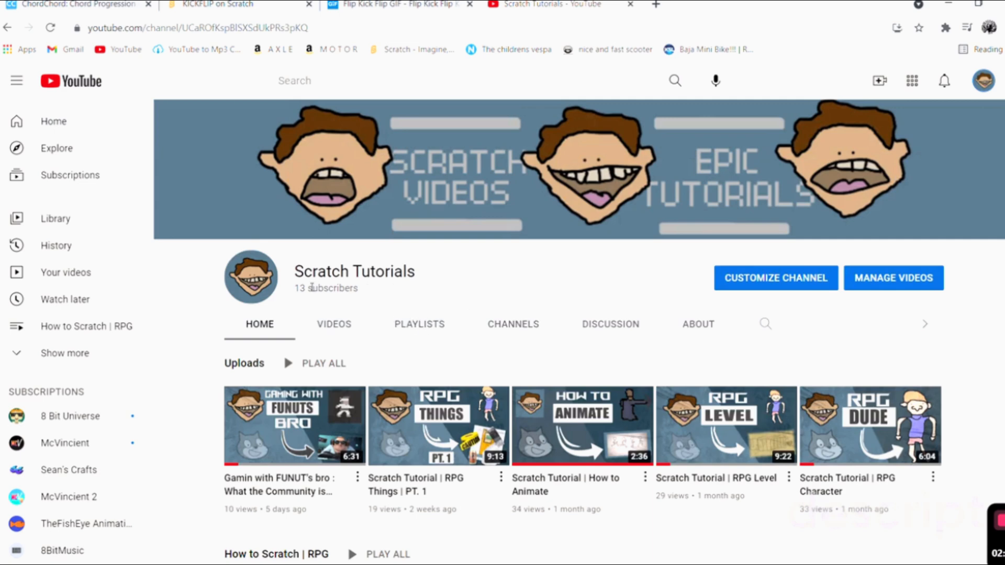
scroll(down, 3)
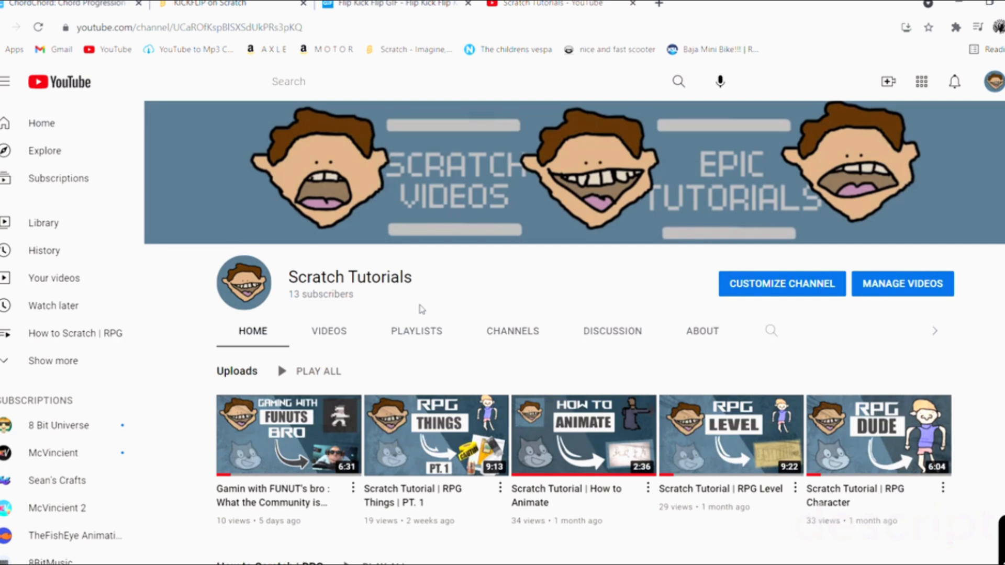
scroll(down, 3)
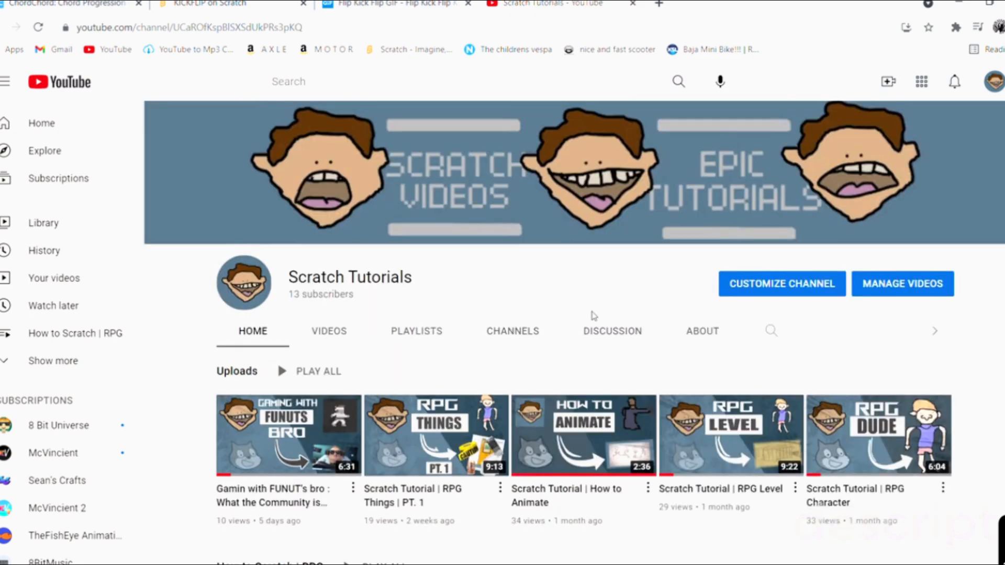
mouse_move(588, 314)
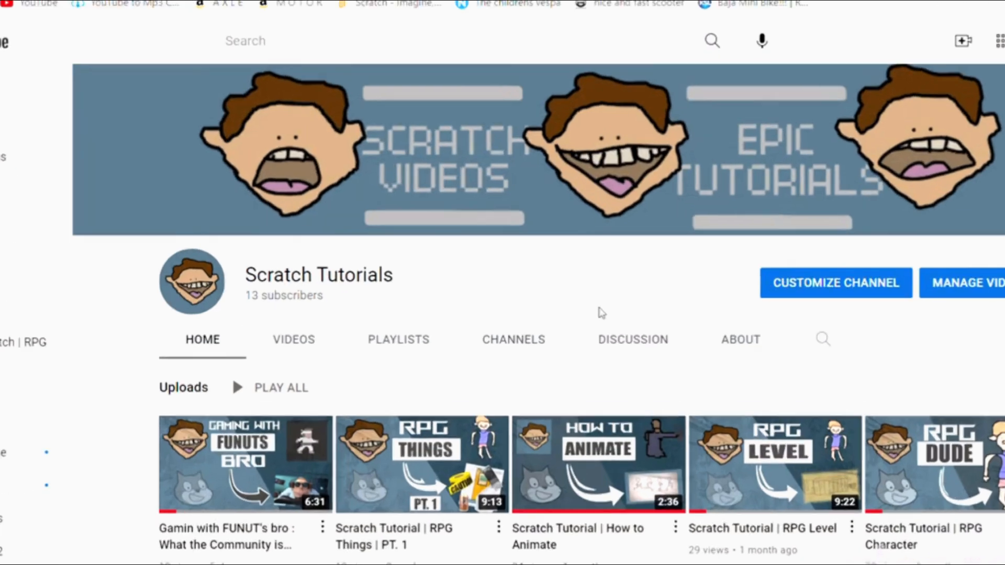
scroll(down, 3)
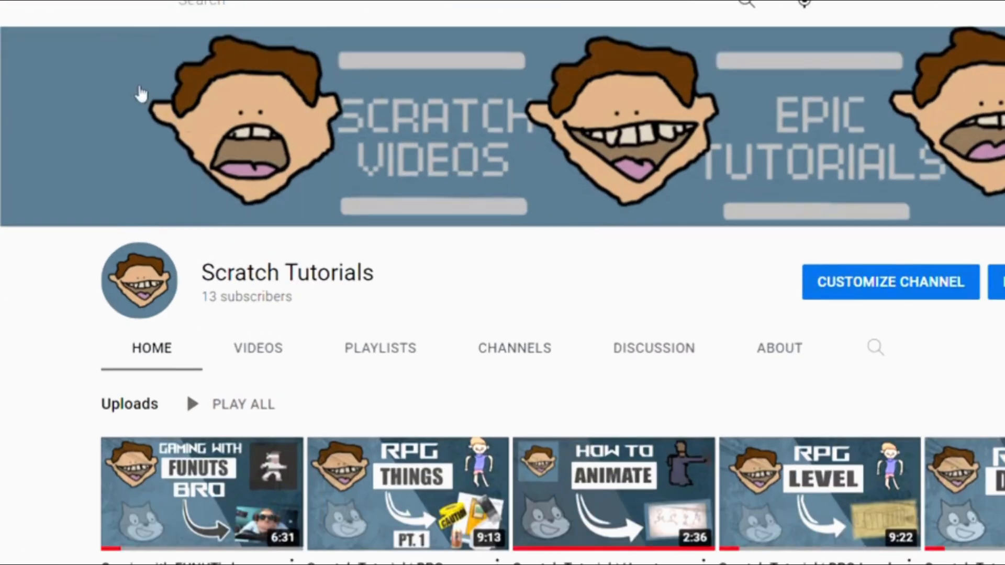